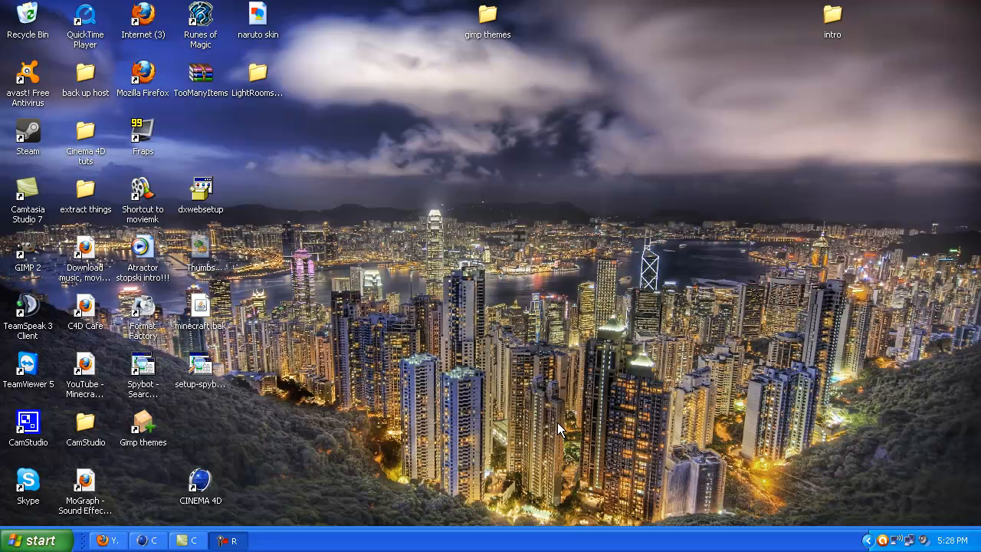
mouse_move(567, 429)
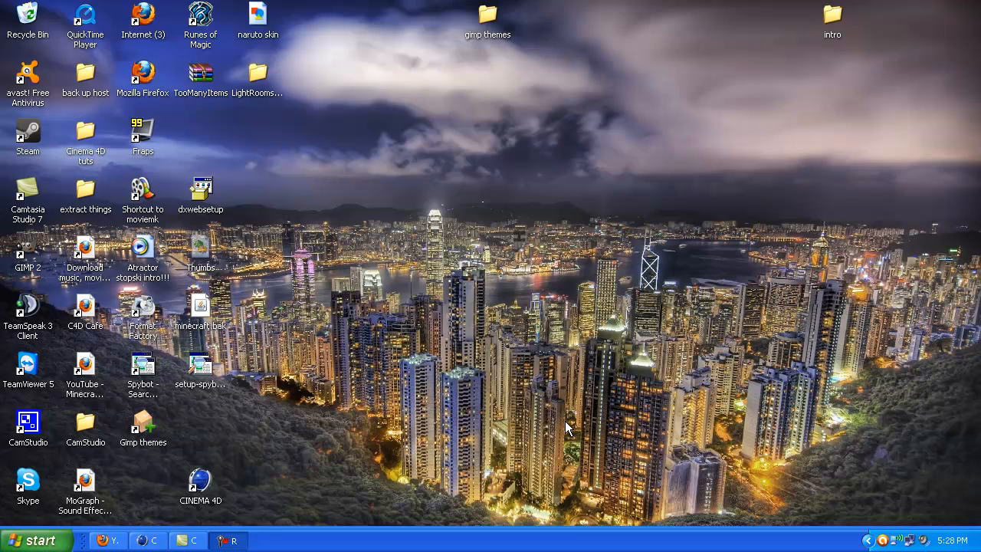
mouse_move(567, 440)
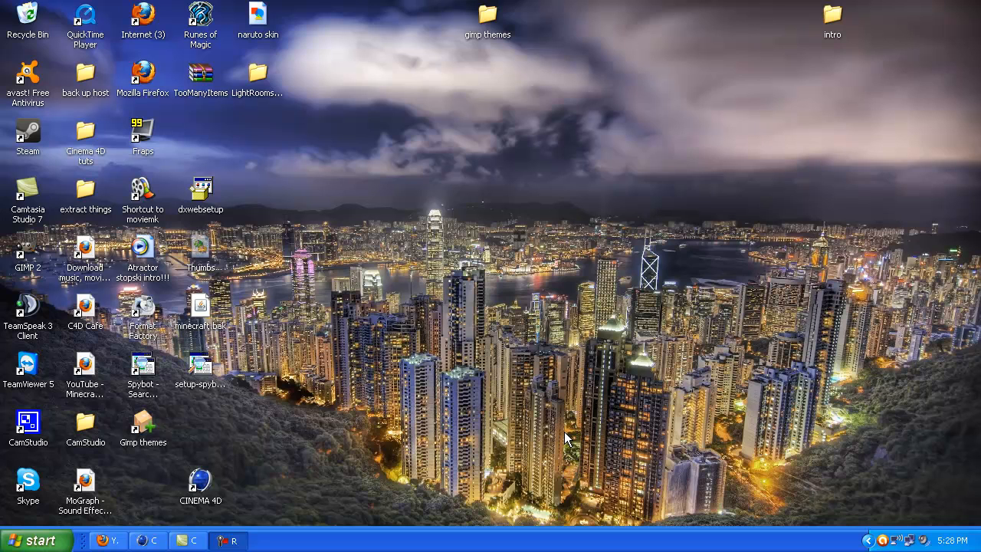
mouse_move(239, 391)
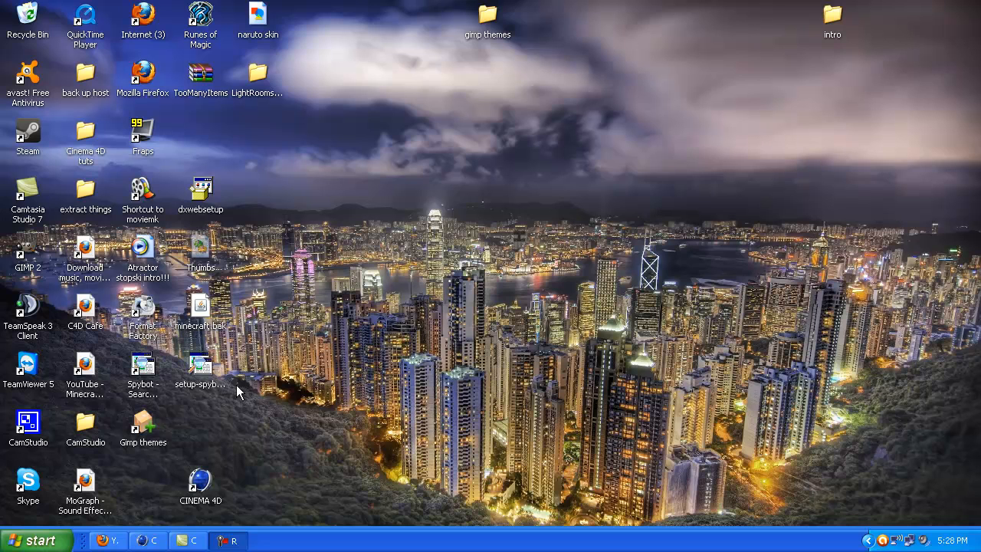
Launch Firefox from the Start menu and go to dafont.com in a new tab.
click(40, 540)
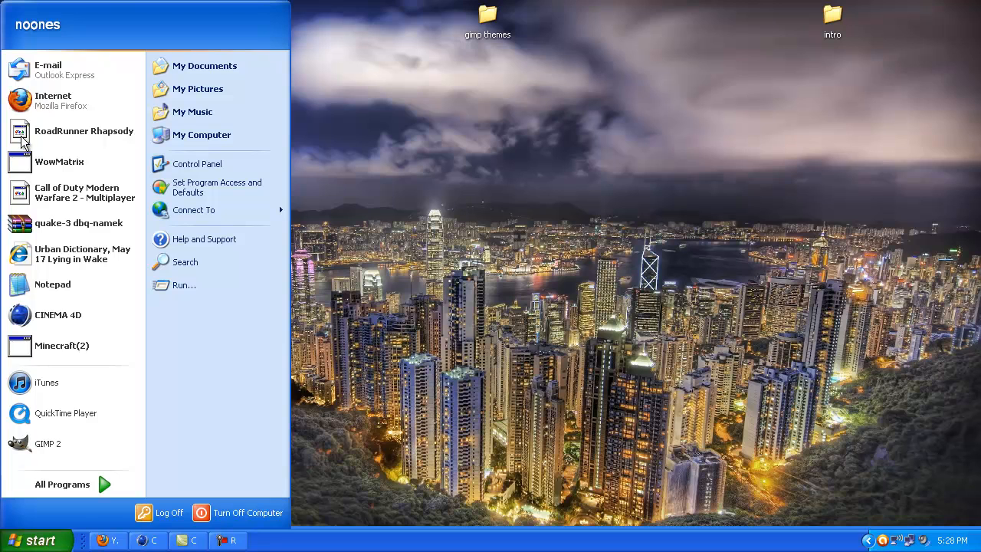
click(368, 129)
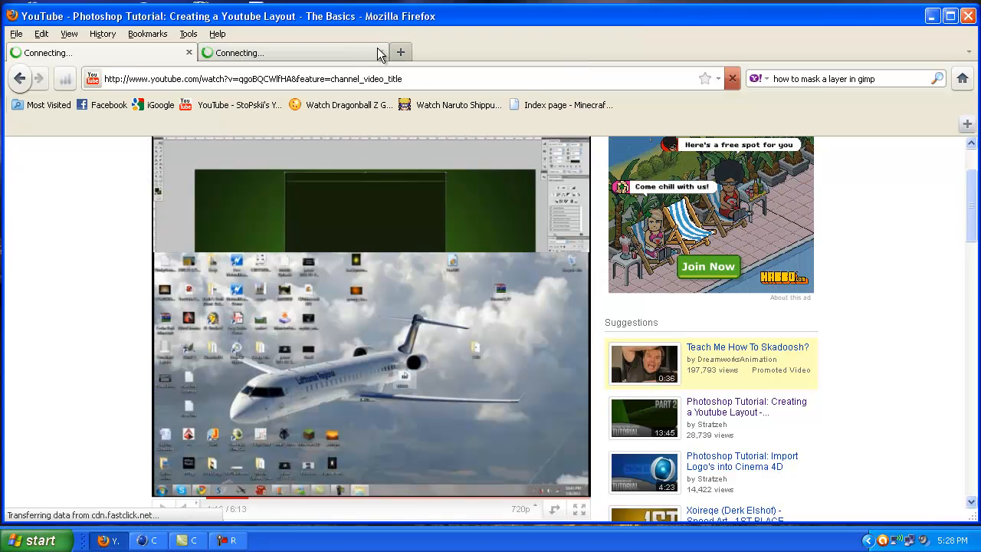
click(398, 52)
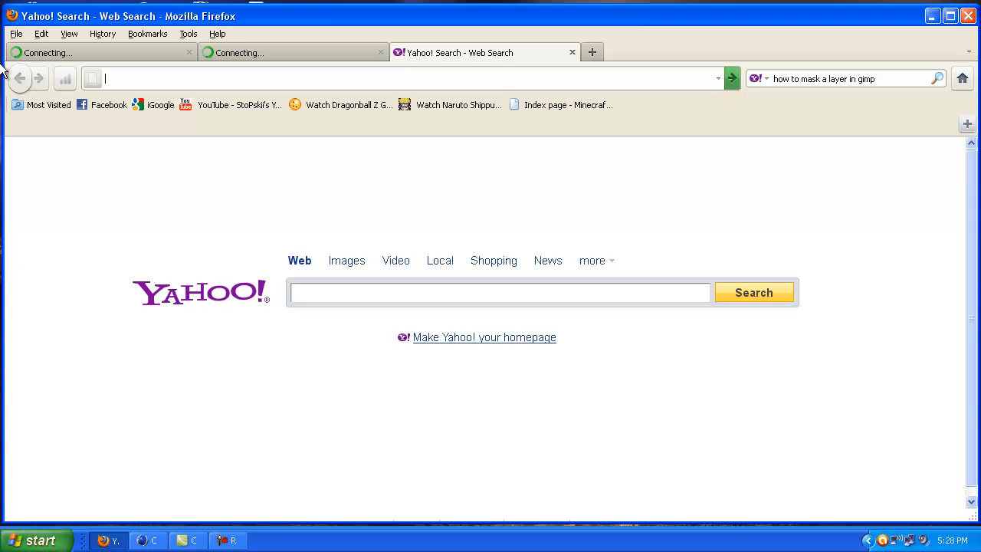
text(dafont.com/)
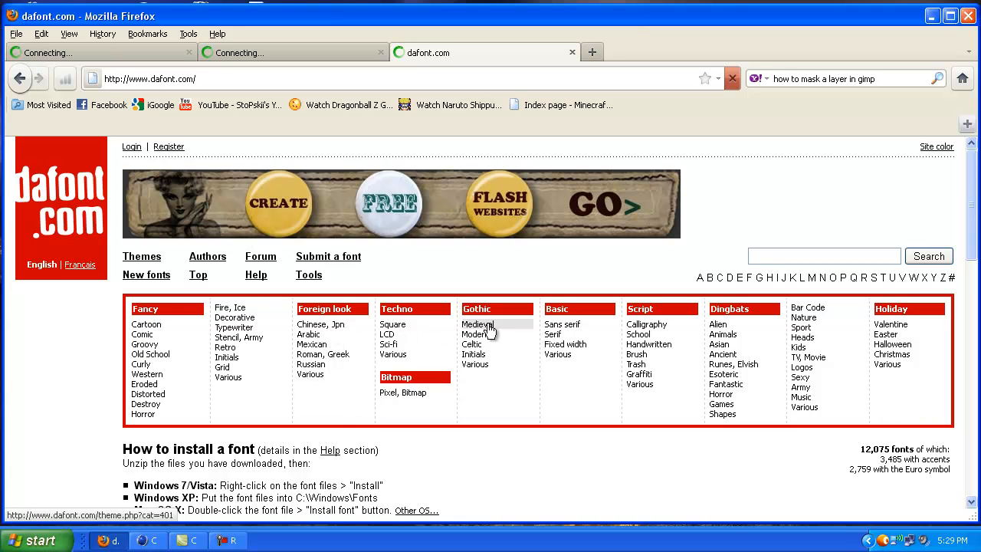
Browse Techno > Square fonts, find Imagine Font and save its zip download.
click(475, 325)
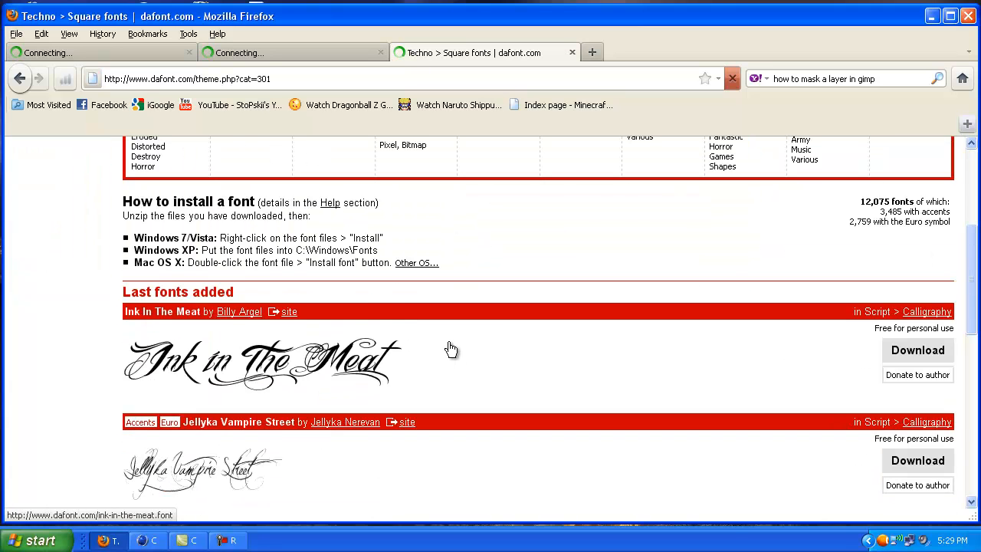
scroll(down, 3)
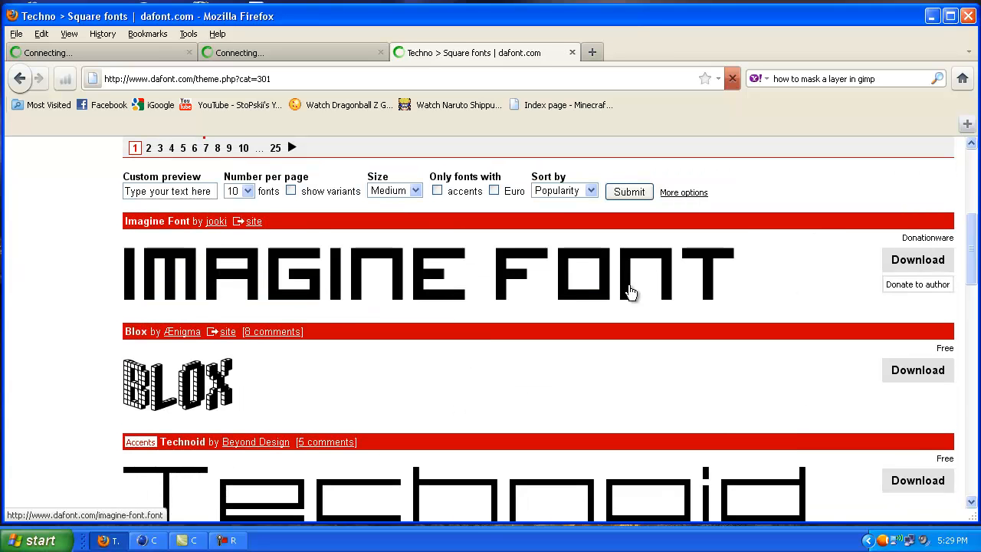
mouse_move(263, 273)
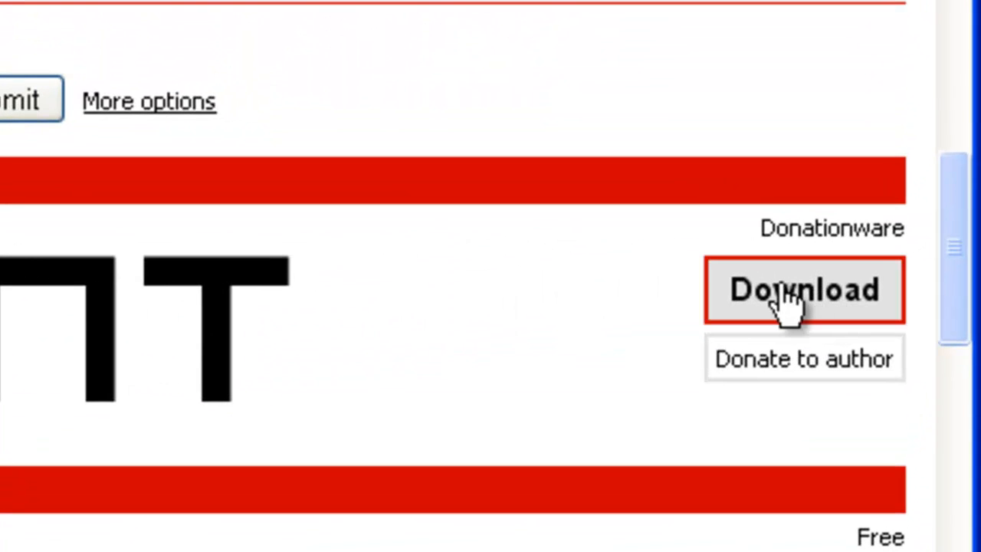
click(803, 292)
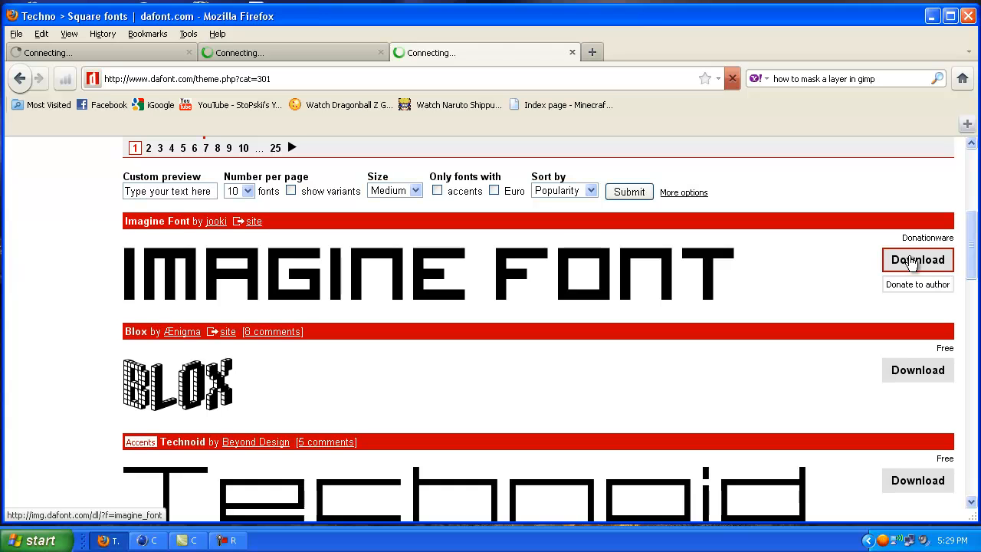
click(916, 259)
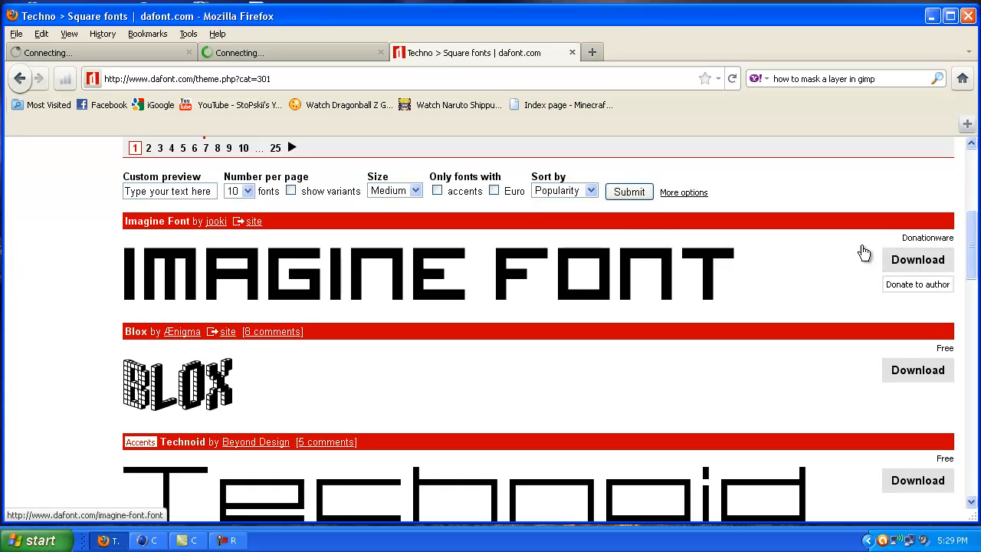
click(917, 259)
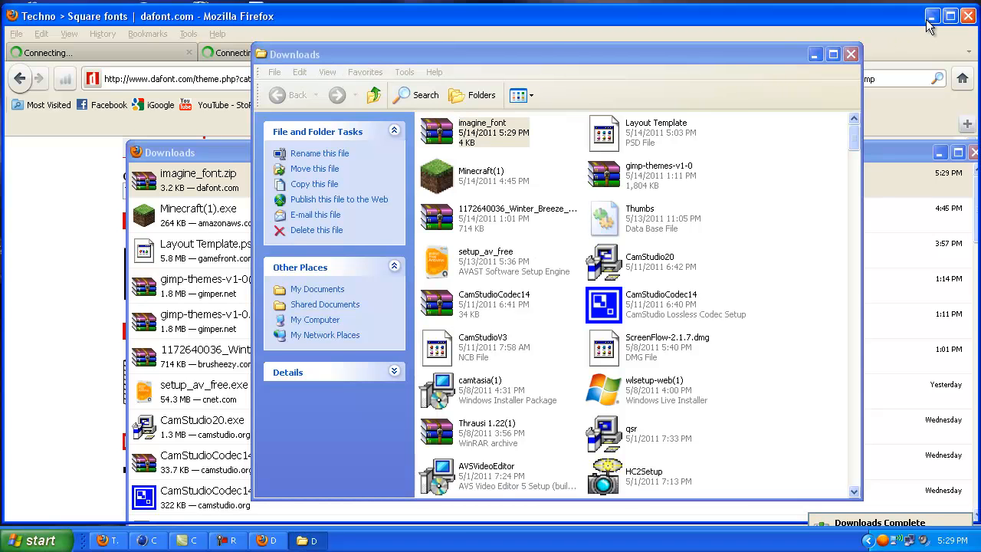
Extract the imagine_font archive in place to get the TrueType file, then go to My Computer.
click(923, 16)
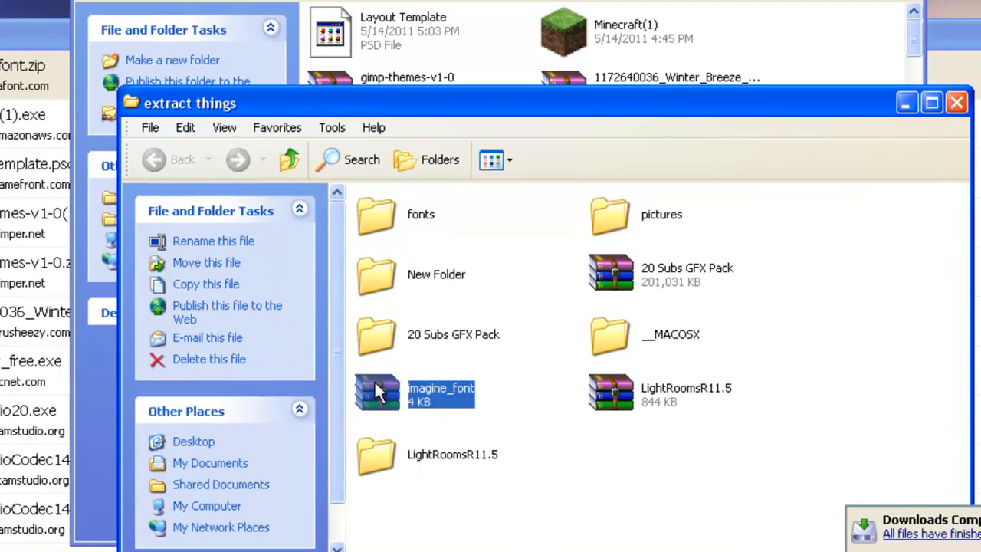
right_click(374, 389)
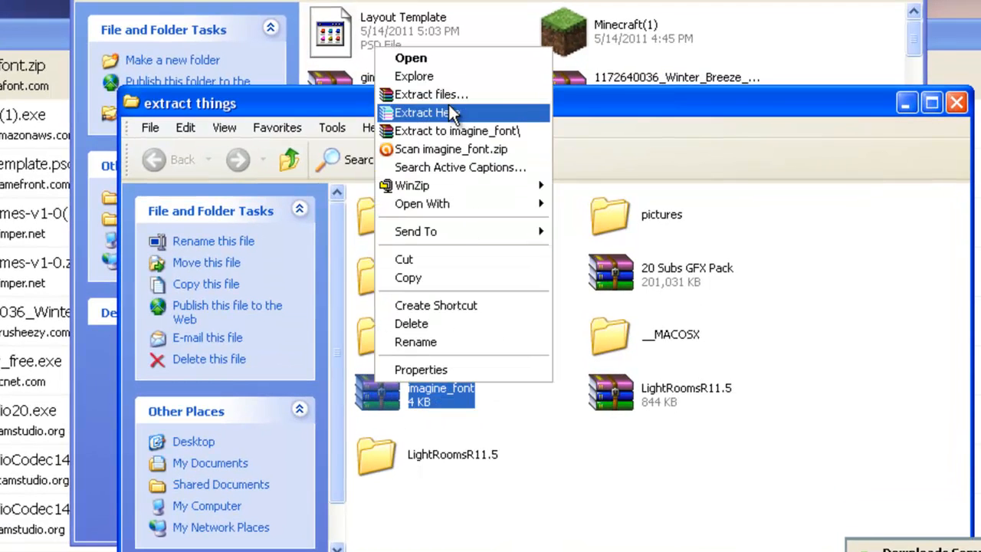
click(435, 113)
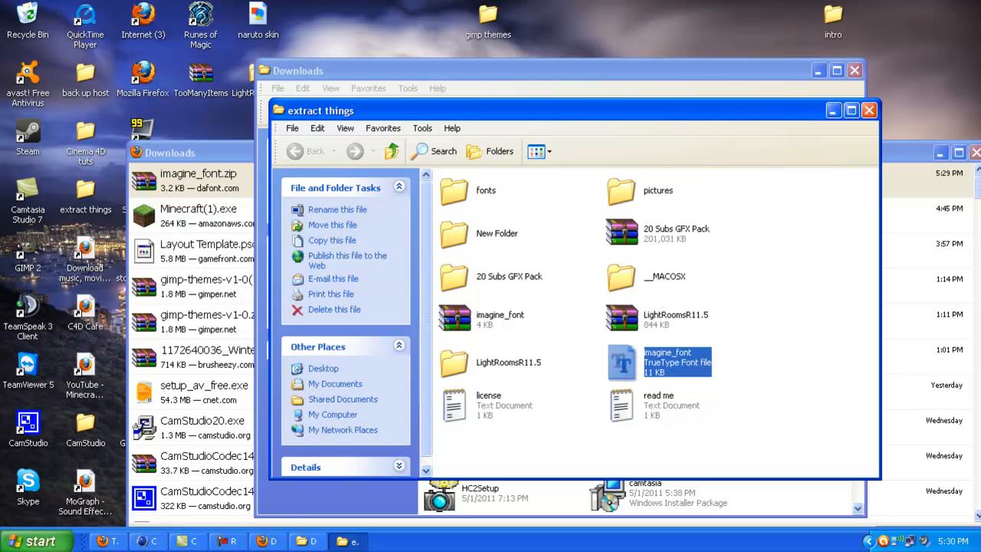
click(40, 540)
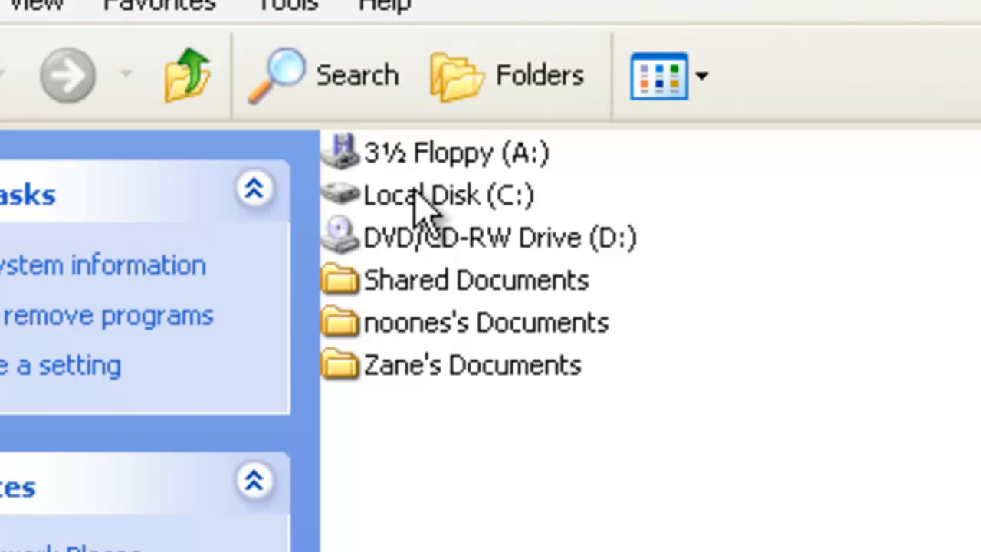
Navigate Local Disk (C:) > WINDOWS > Fonts to install the imagine_font TrueType file.
double_click(438, 193)
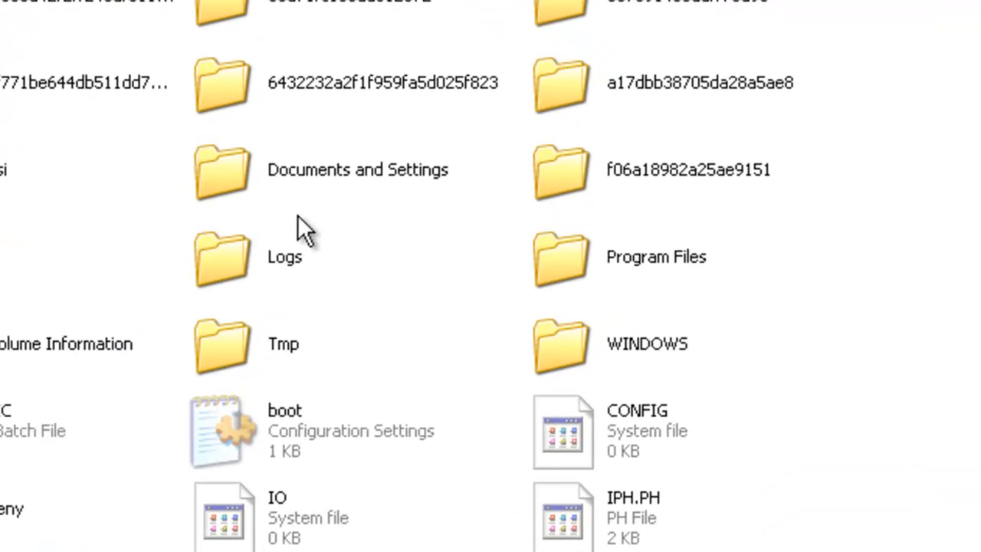
mouse_move(647, 368)
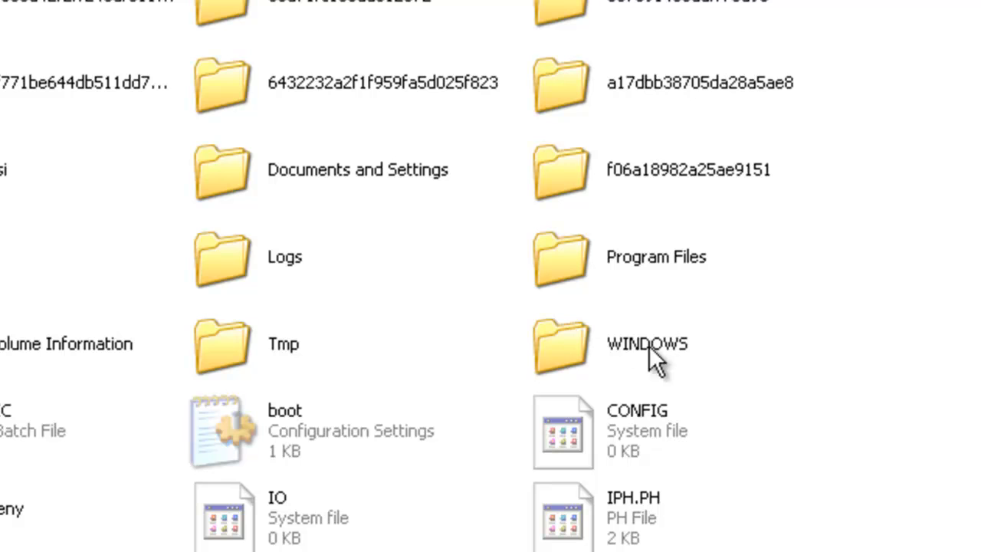
mouse_move(636, 360)
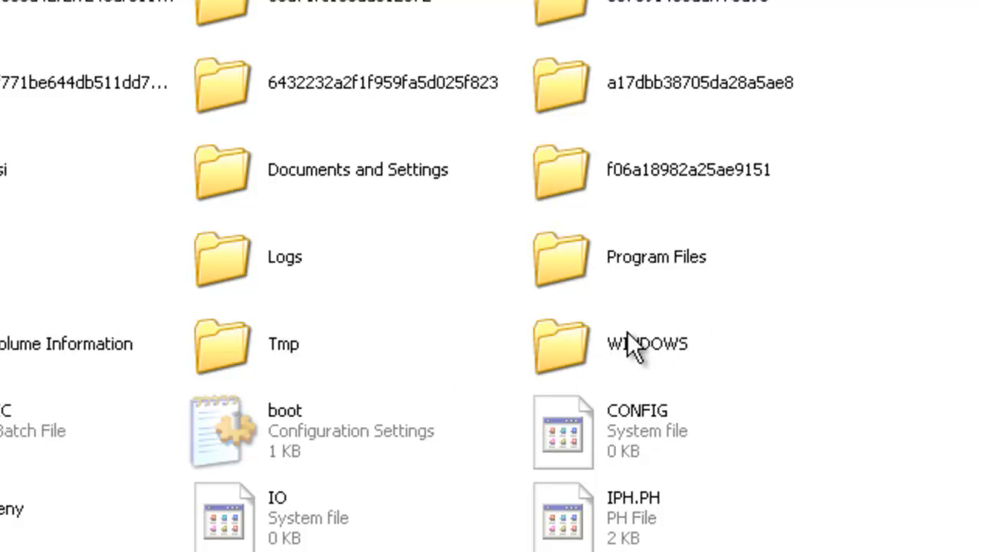
double_click(647, 342)
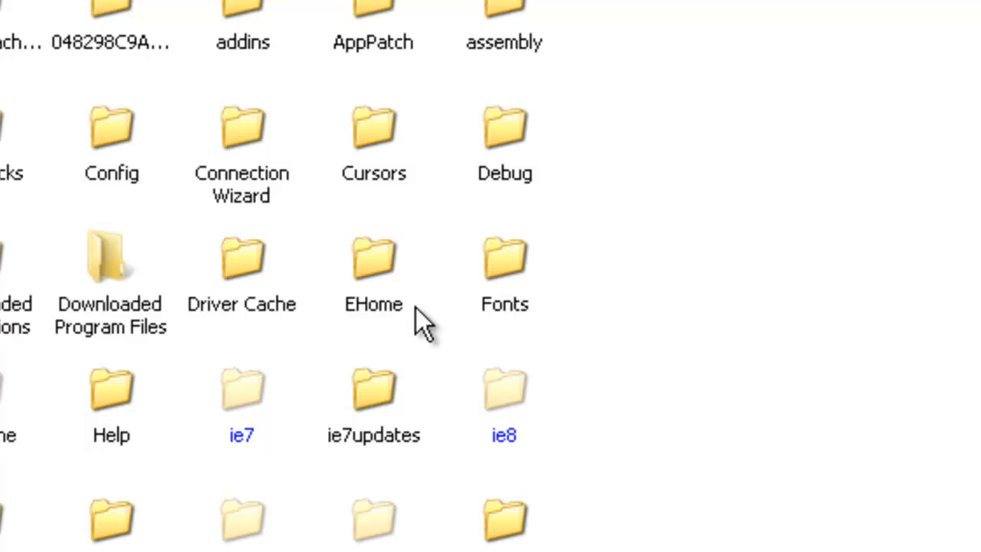
mouse_move(506, 314)
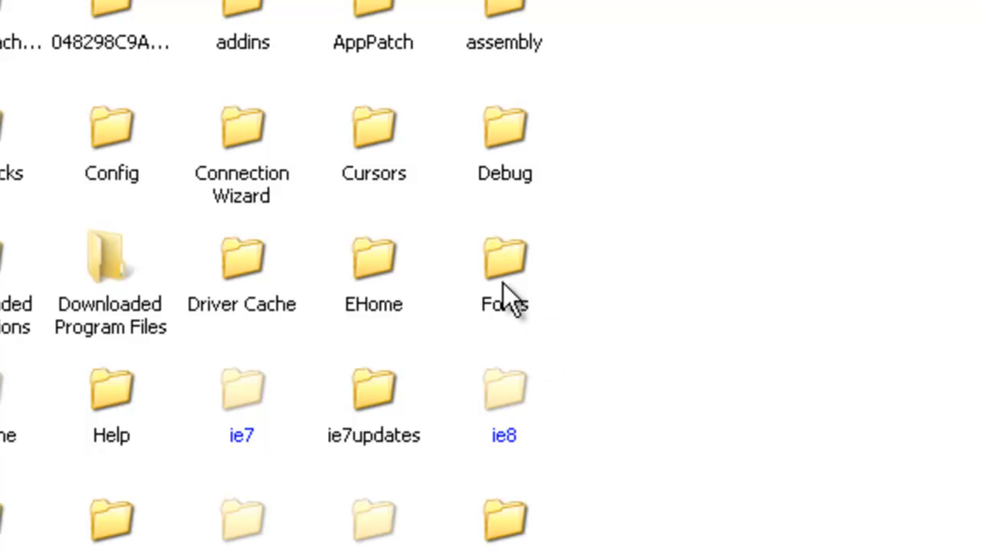
double_click(504, 261)
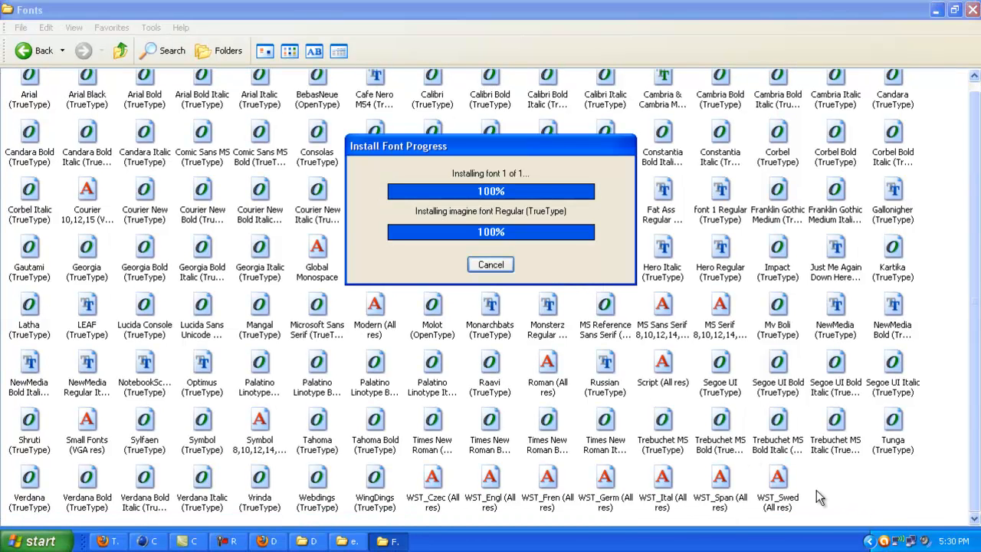
Dismiss the 'font already installed' warning and return toward the extract things folder and Cinema 4D.
click(490, 264)
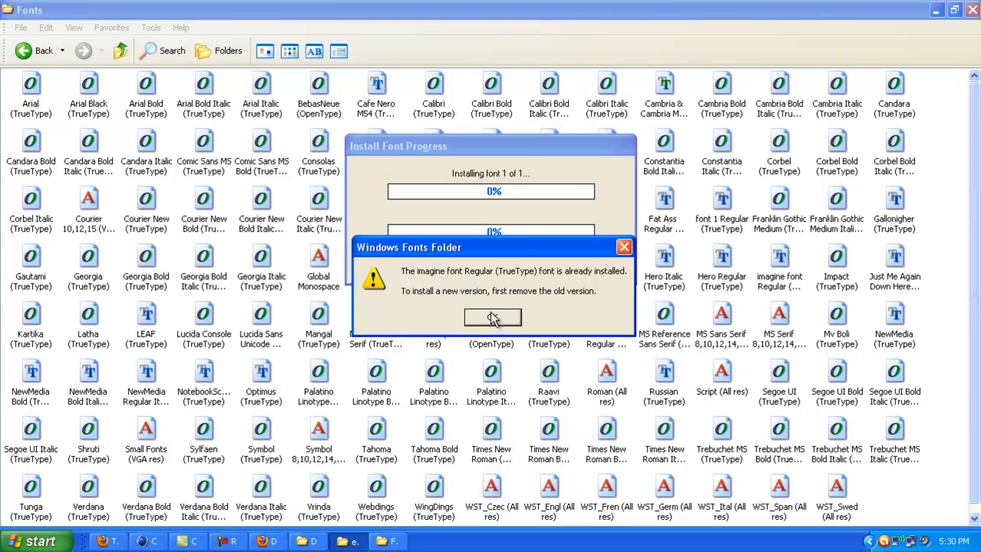
click(491, 317)
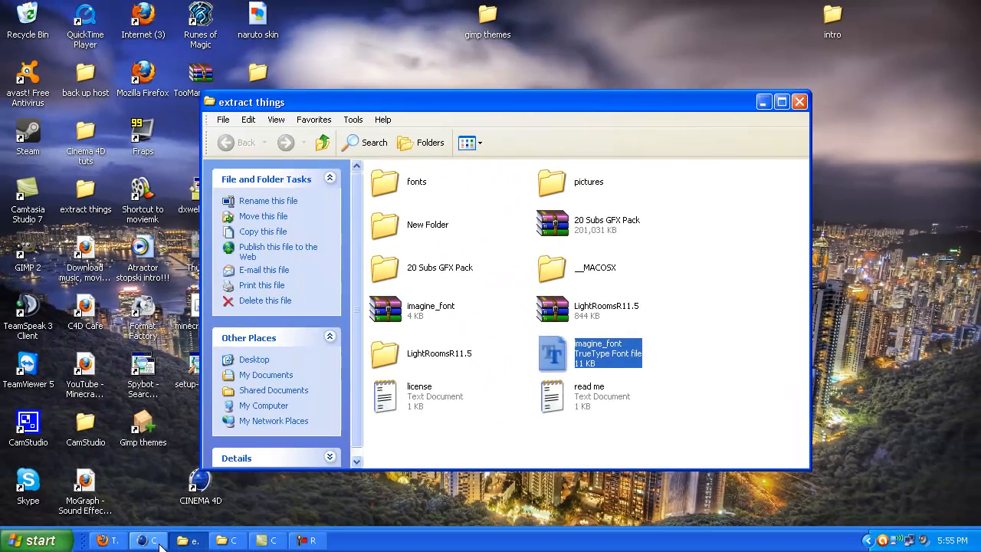
click(147, 540)
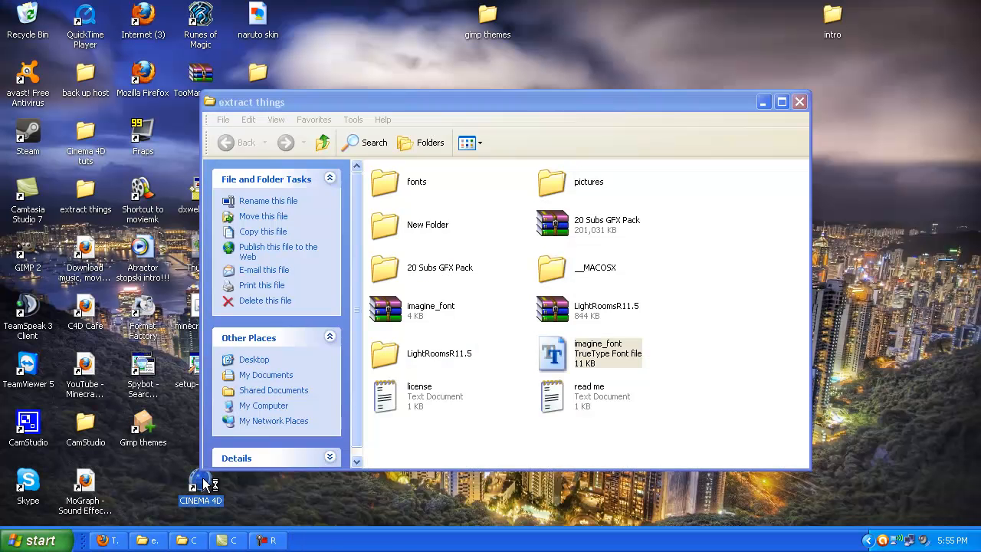
Launch Cinema 4D and browse the object menus to the spline palette containing Text.
double_click(200, 485)
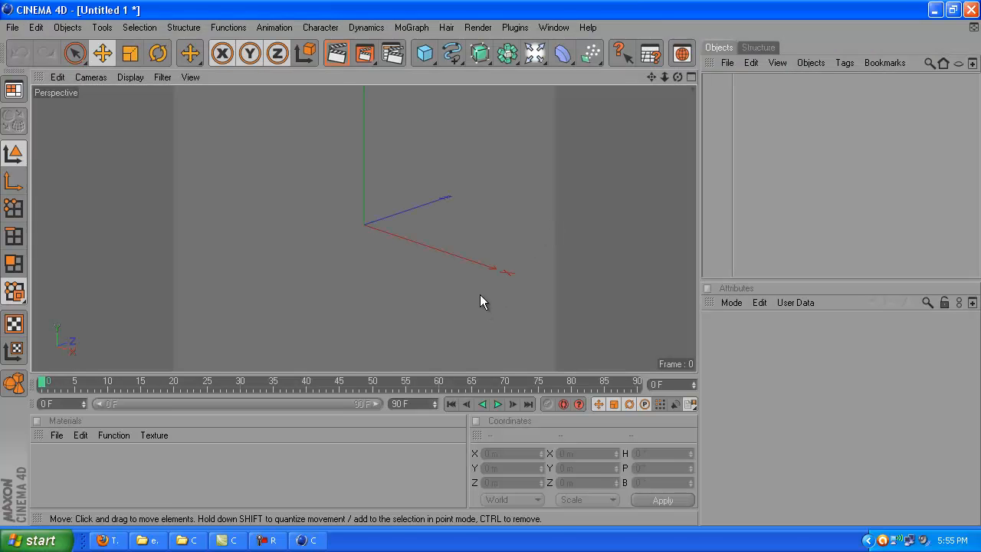
mouse_move(662, 107)
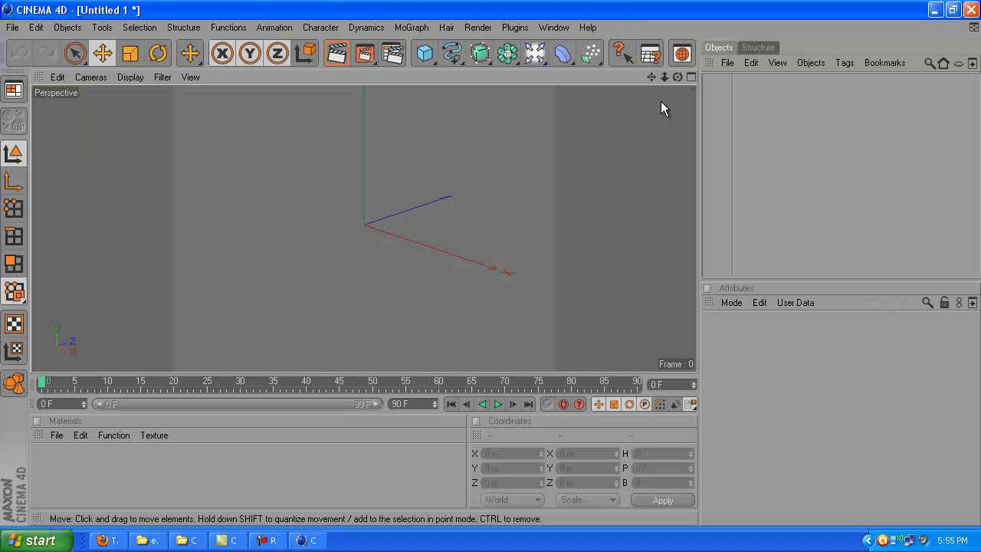
mouse_move(38, 53)
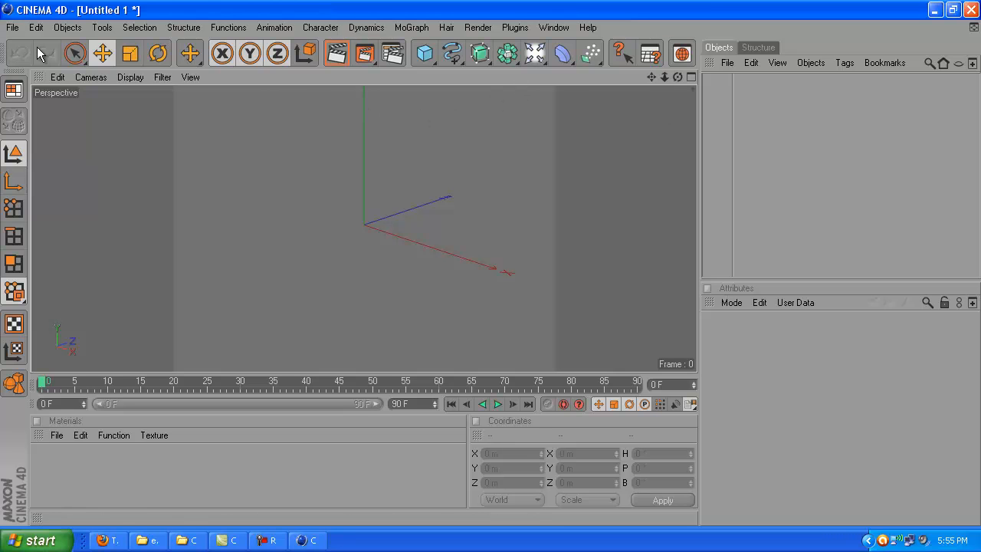
mouse_move(453, 55)
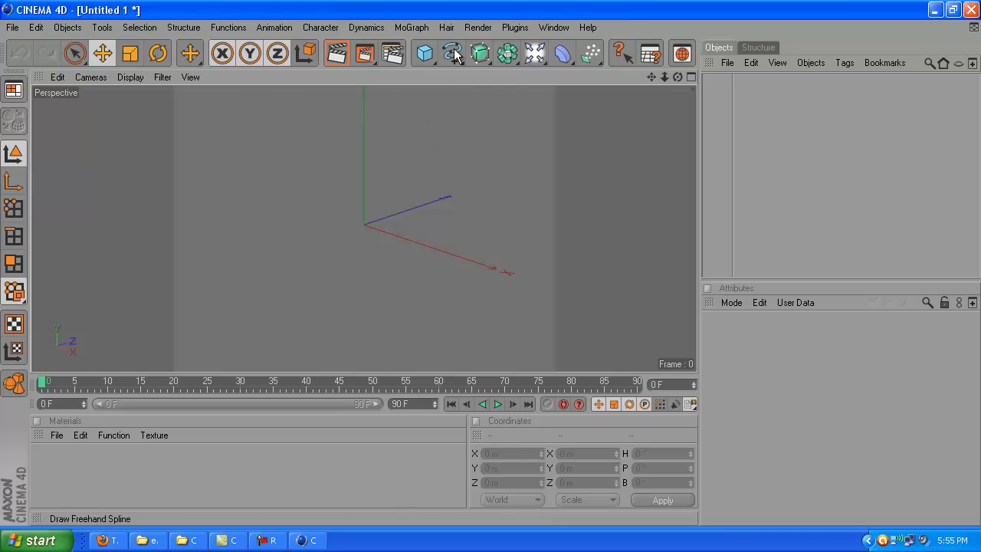
click(411, 27)
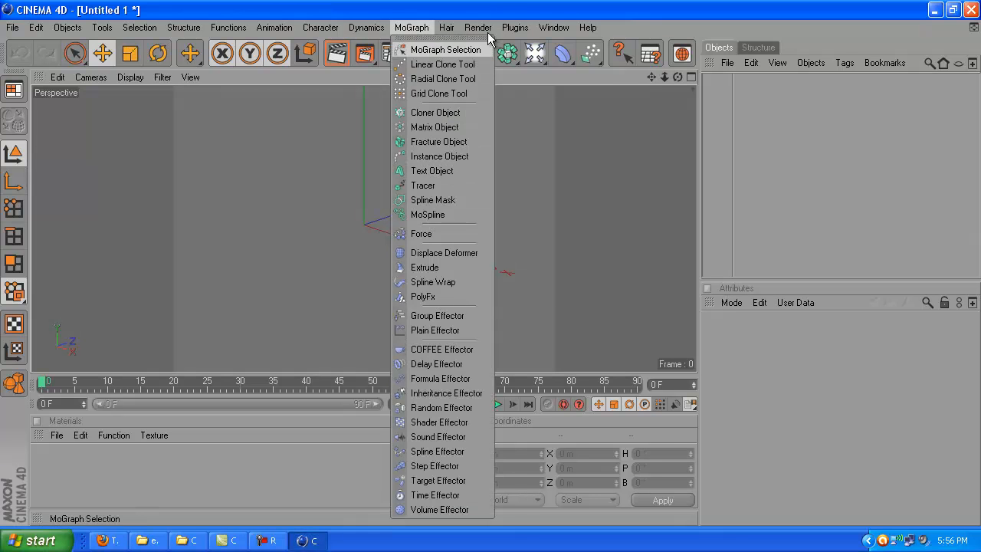
click(423, 52)
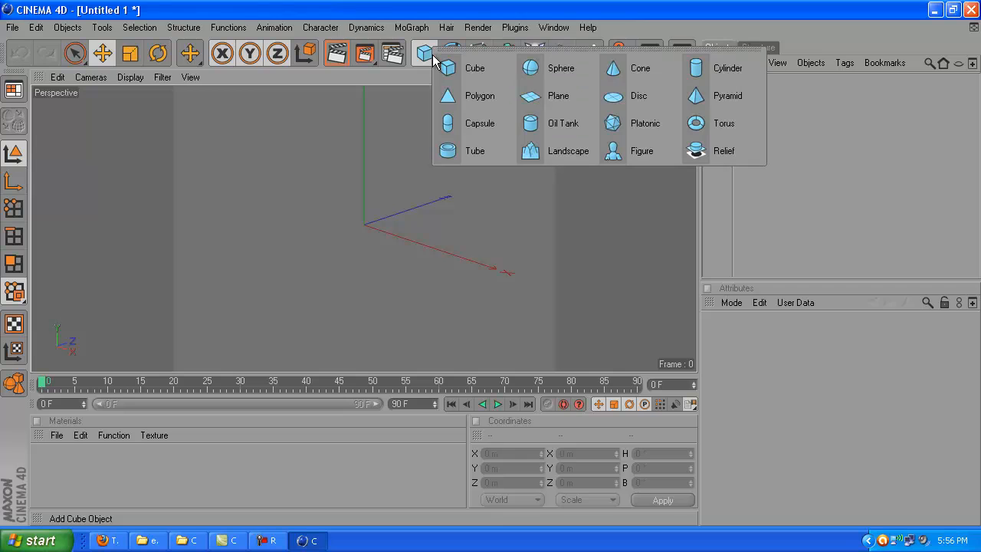
click(448, 52)
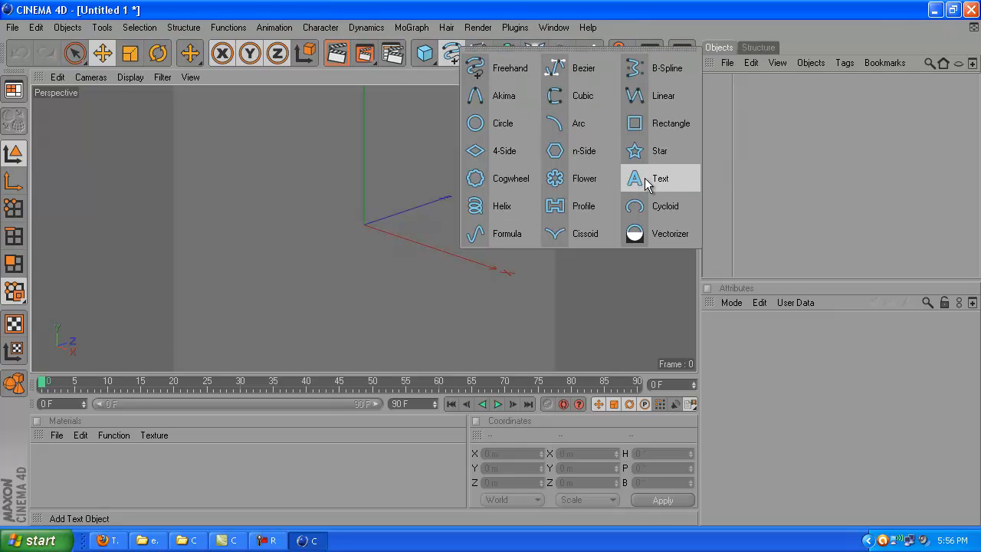
mouse_move(665, 181)
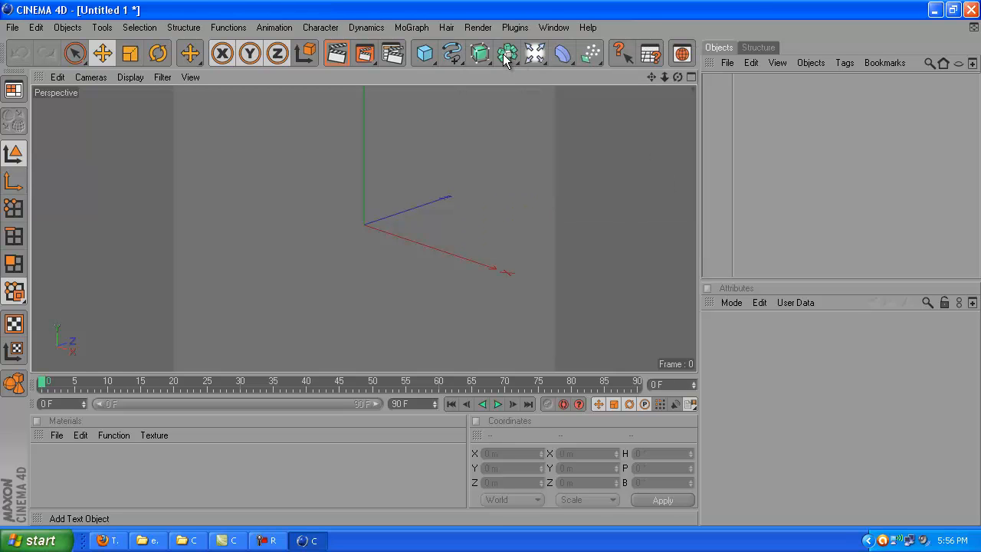
mouse_move(454, 58)
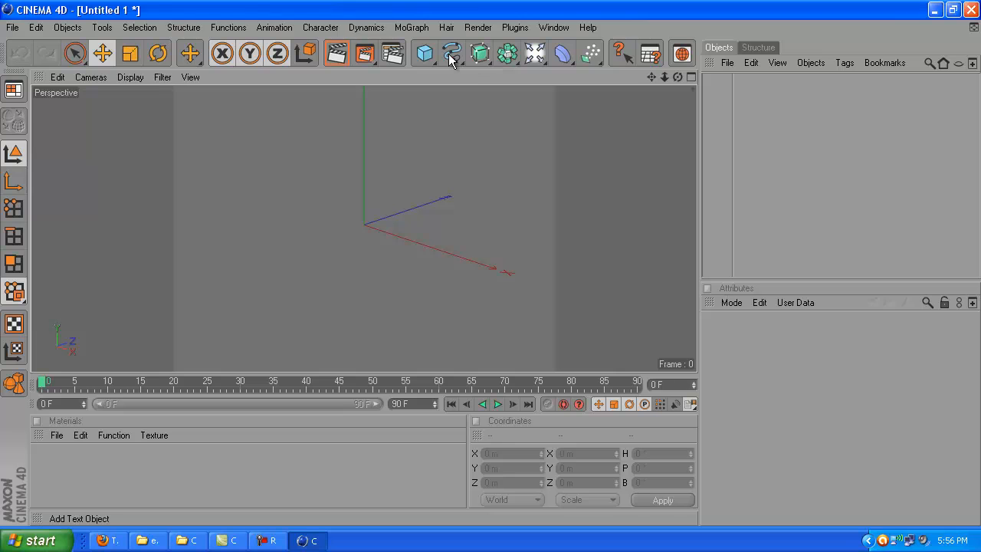
mouse_move(471, 9)
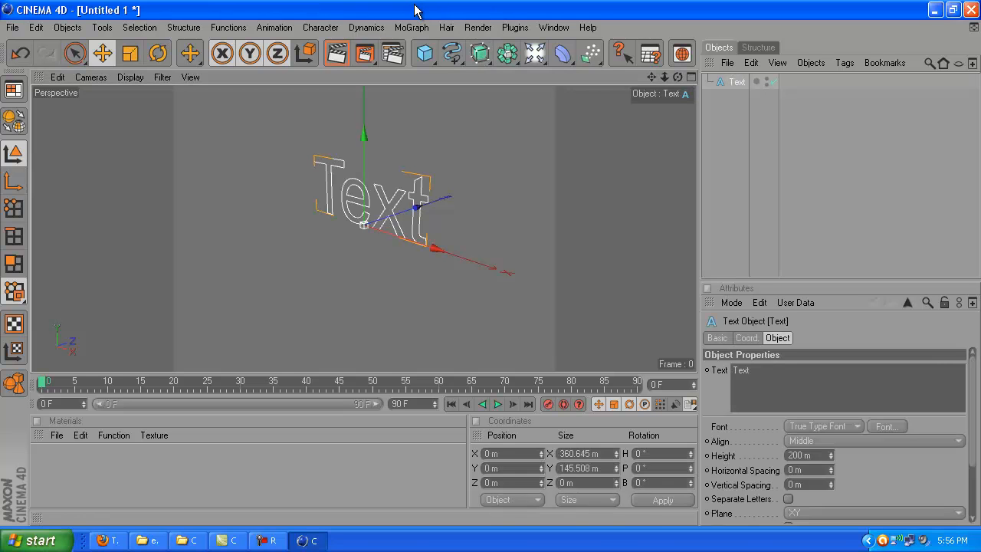
mouse_move(478, 54)
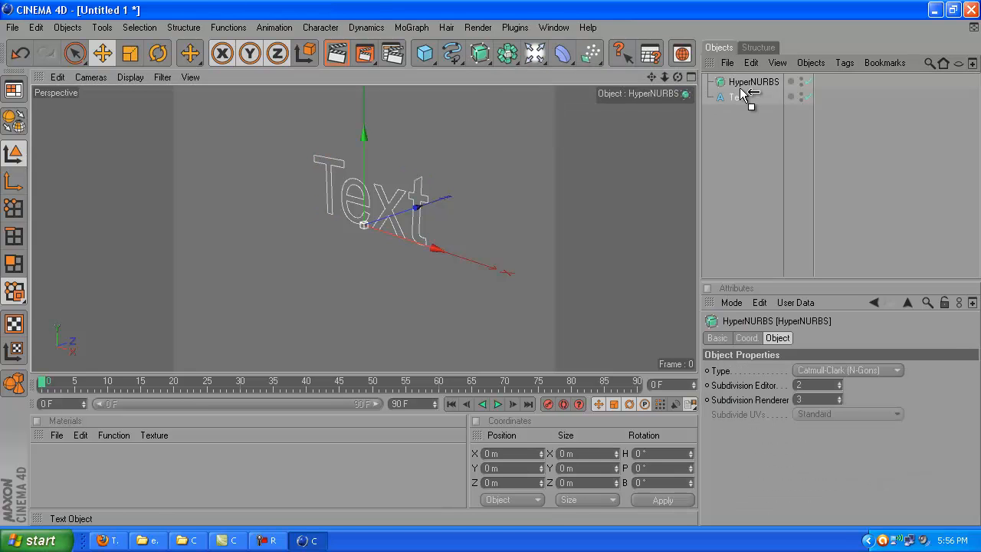
Set the Text object's wording to 'Azeps HD' and bring up its Font chooser.
click(743, 95)
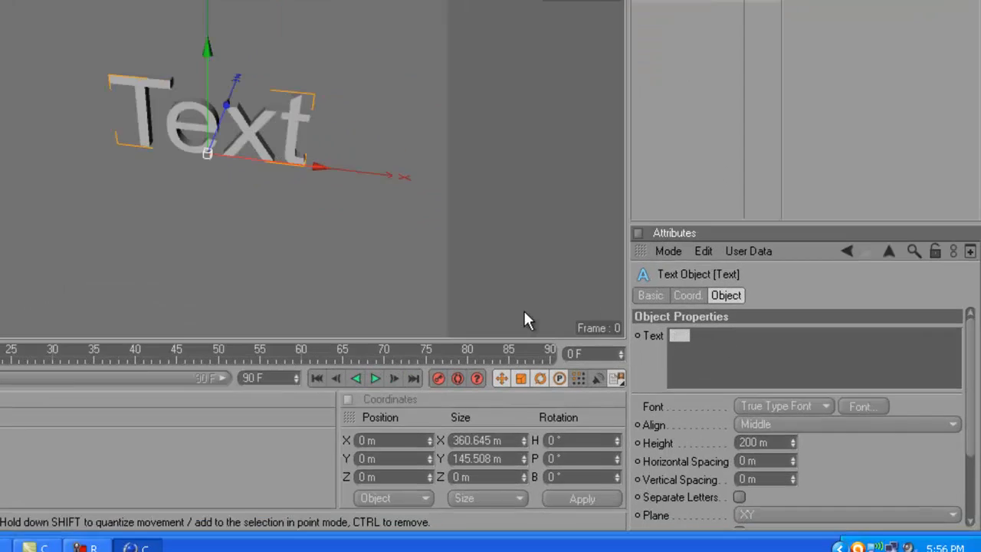
text(Azeps)
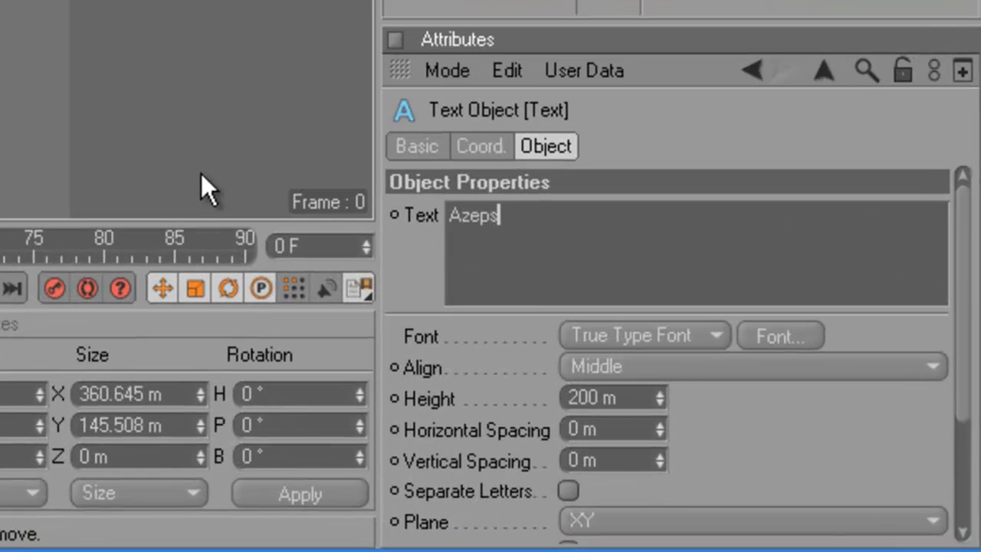
text(HD)
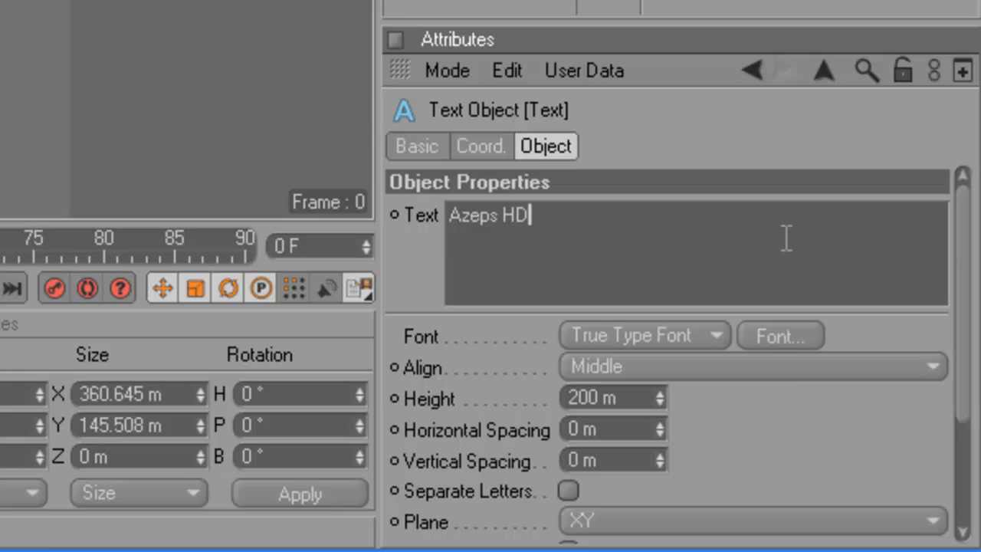
click(778, 334)
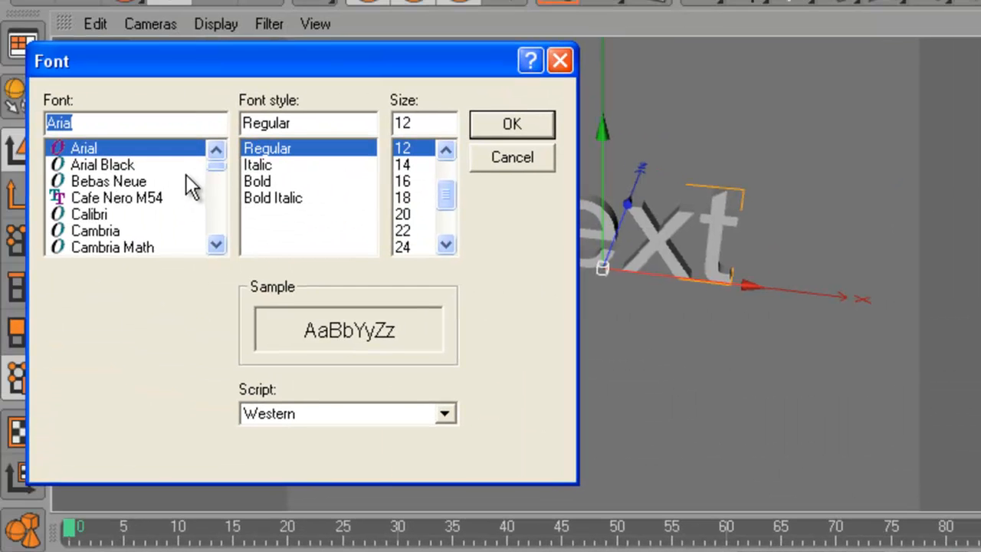
Pick the imagine font from the list and confirm it for the Azeps HD text.
scroll(down, 3)
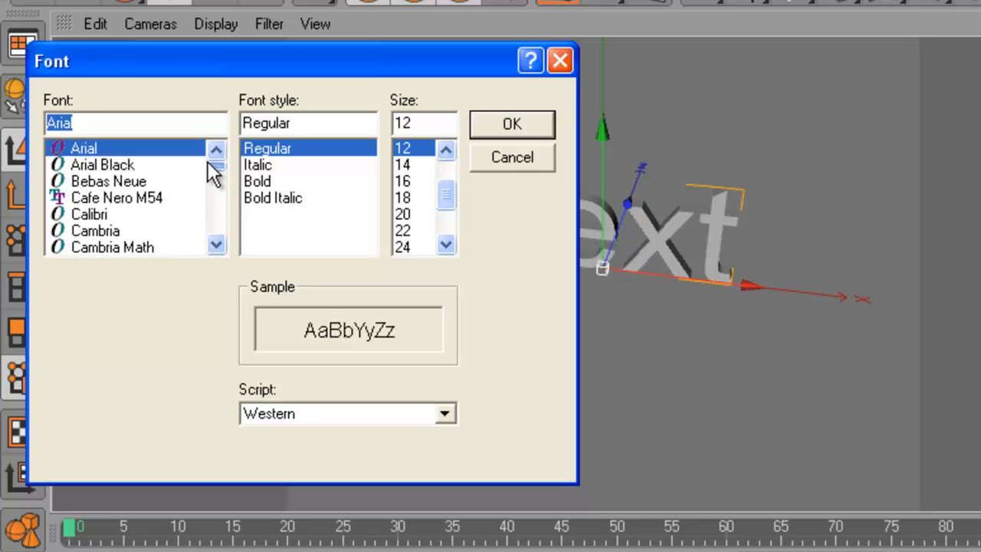
scroll(down, 3)
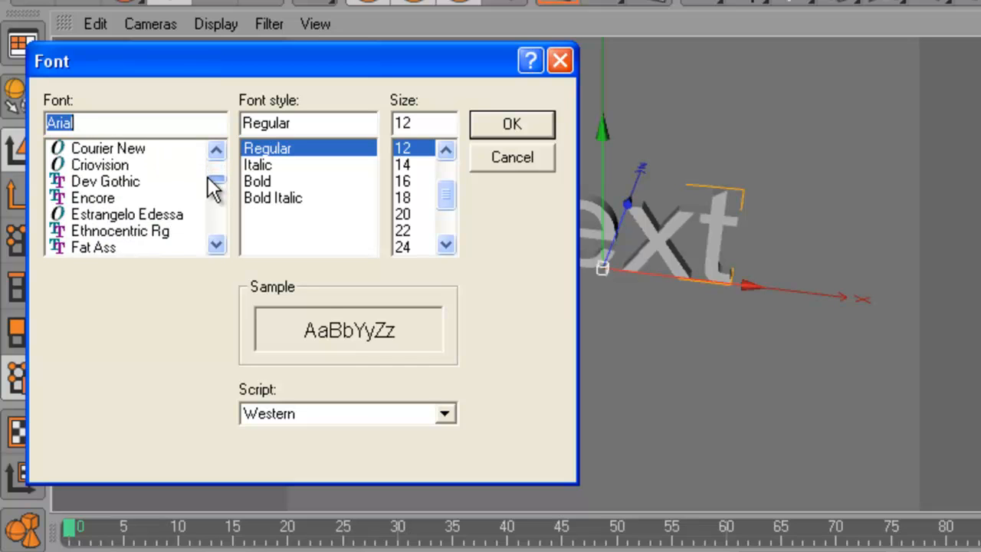
scroll(down, 3)
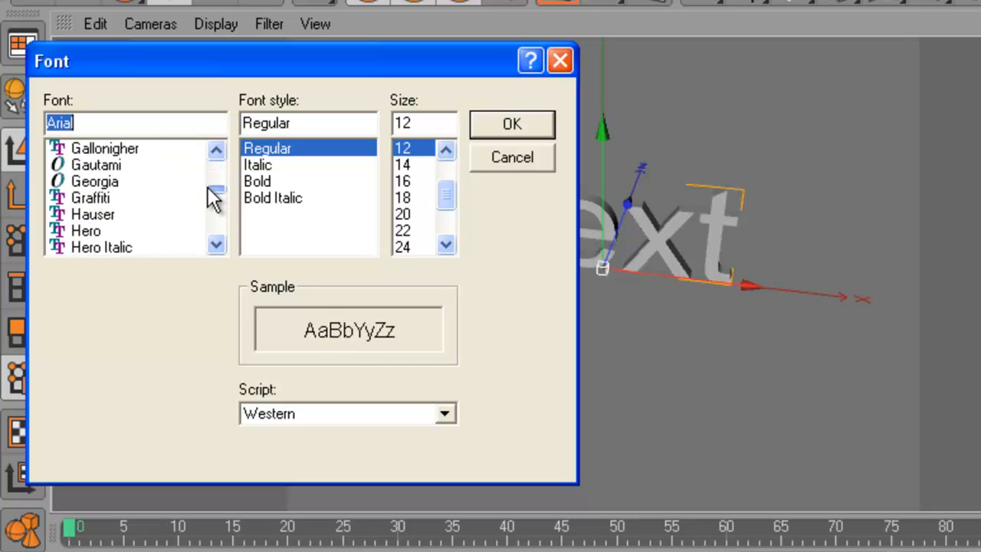
scroll(down, 3)
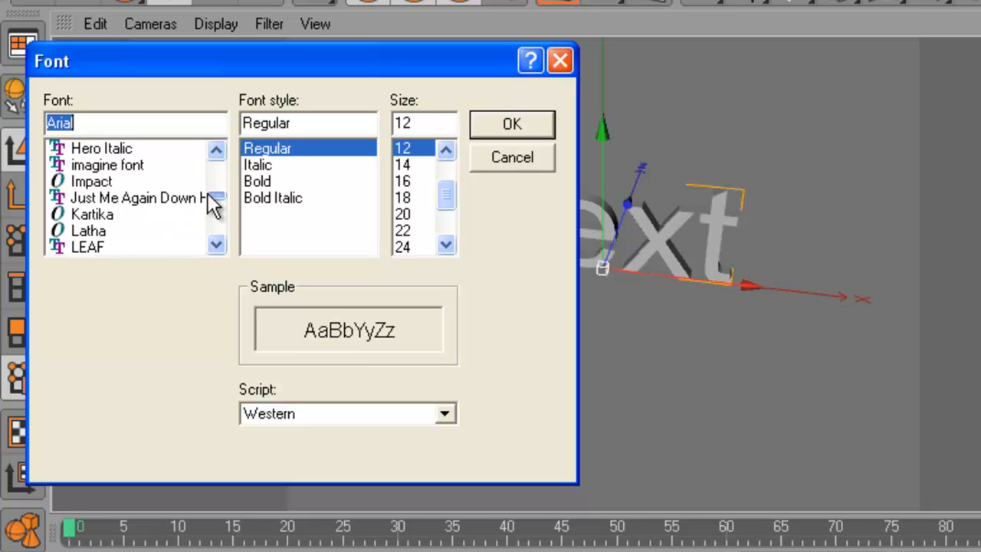
click(108, 166)
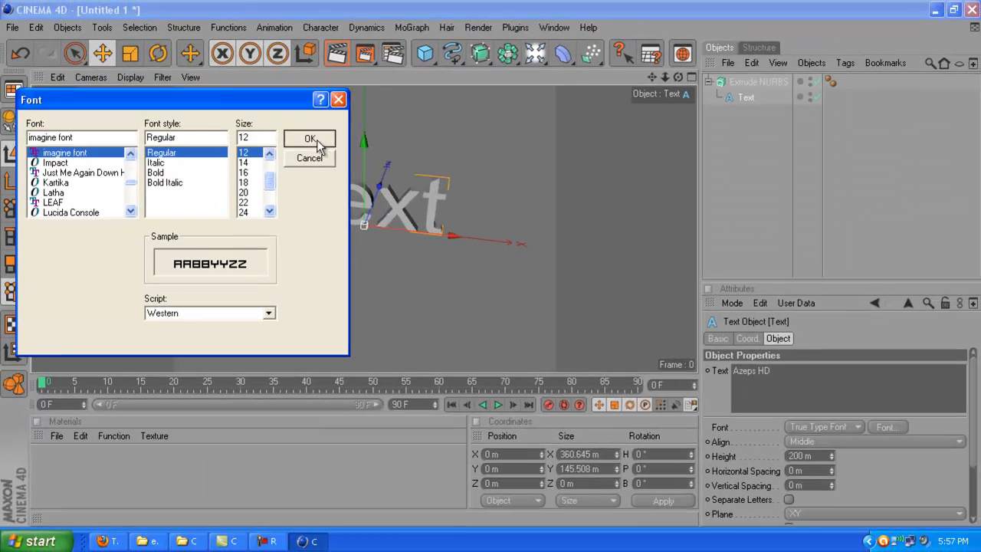
click(309, 137)
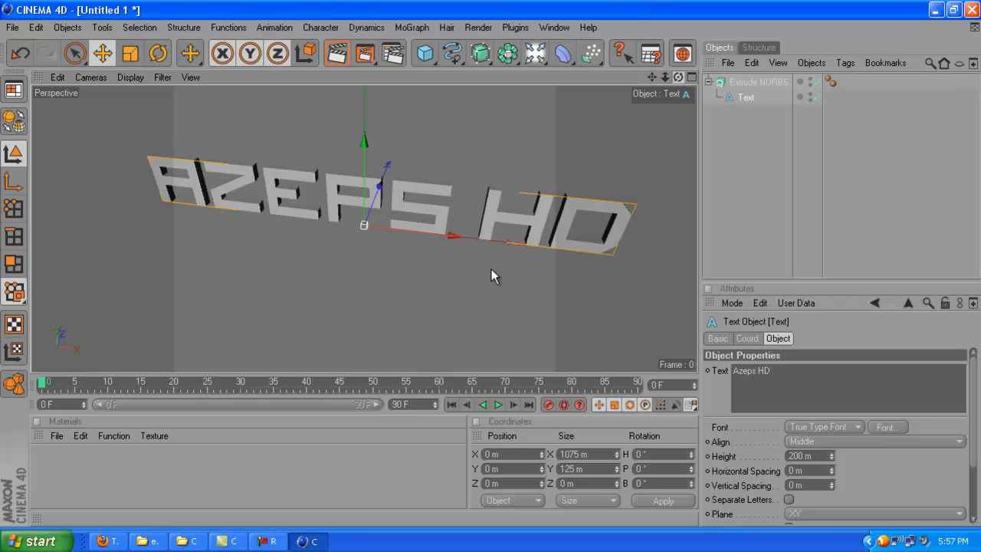